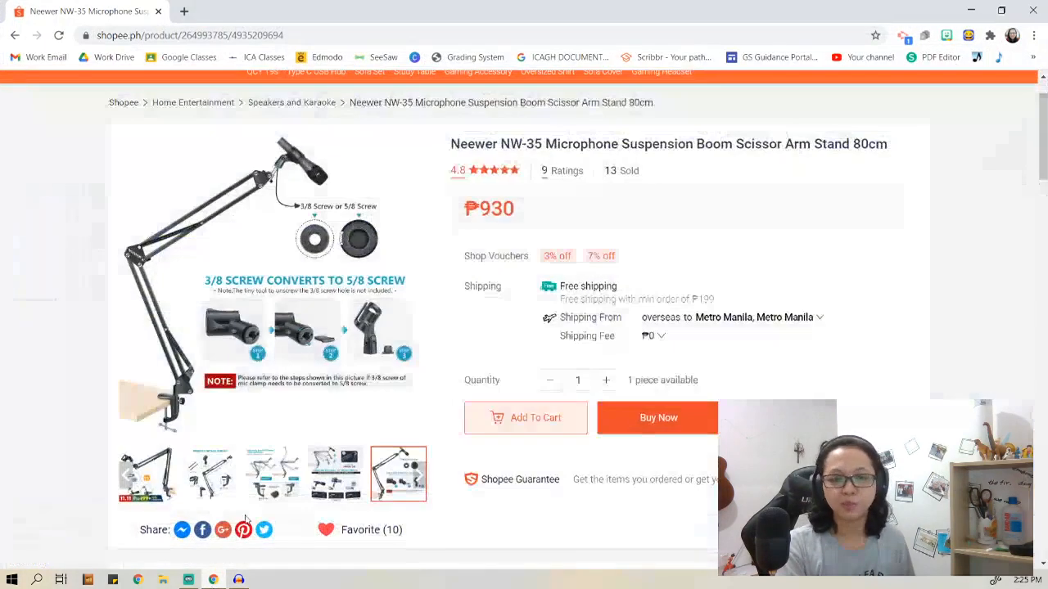
- Browse the Neewer NW-35 boom arm stand photos, then enlarge one in the viewer
click(147, 474)
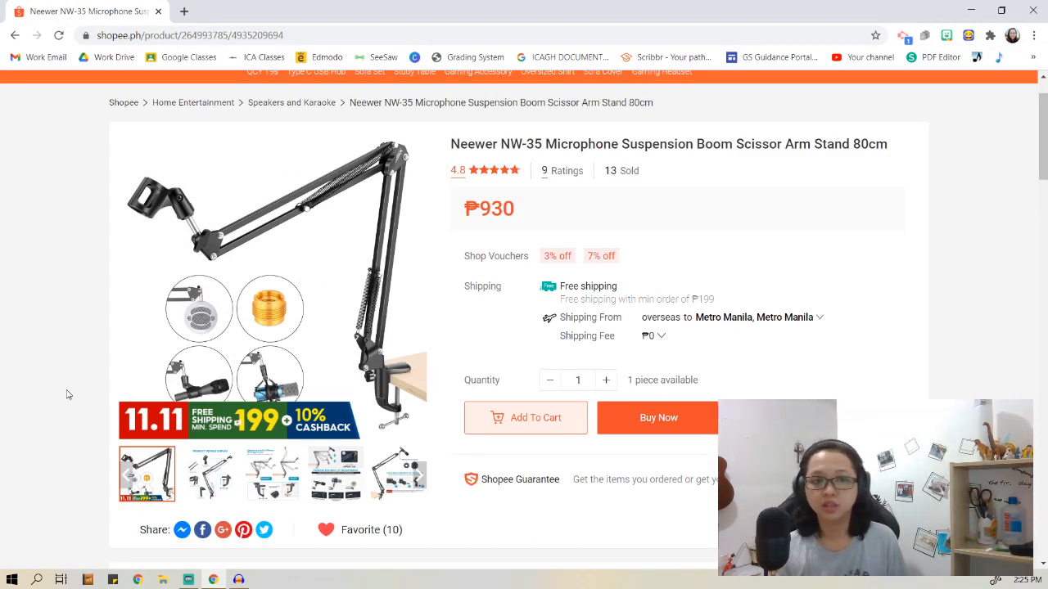
click(210, 473)
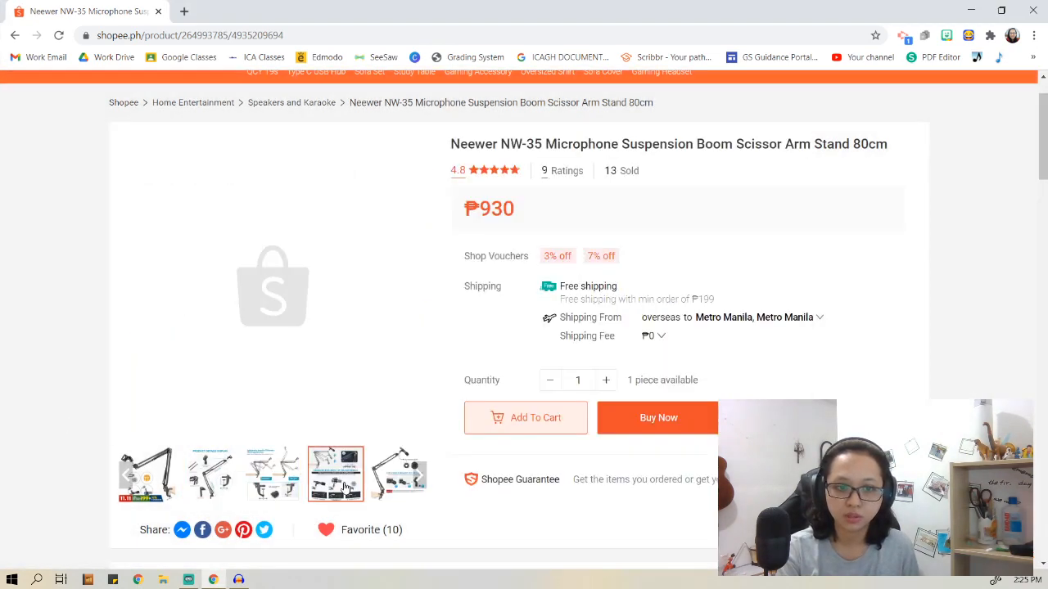
click(335, 474)
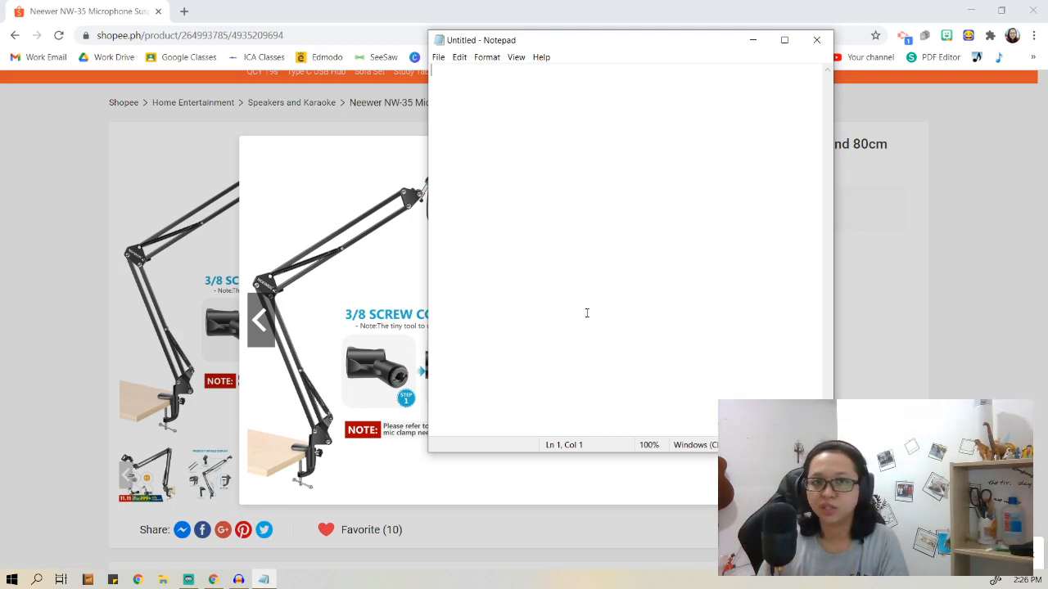
- Type the note on Razer's built-in shock mount and keyboard vibration from the clamped boom arm
text(So, Razer)
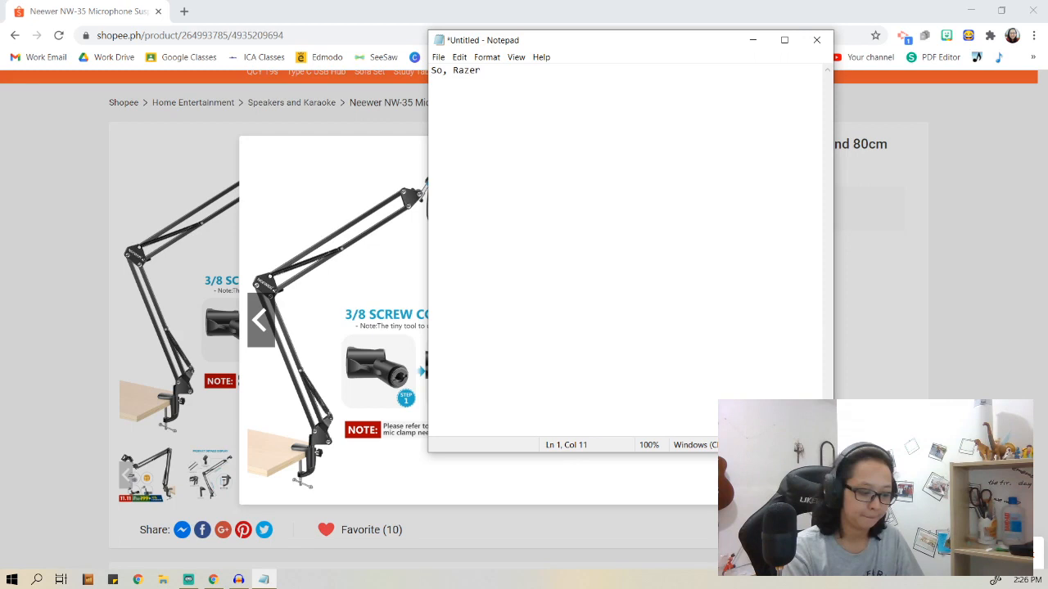
text(claims)
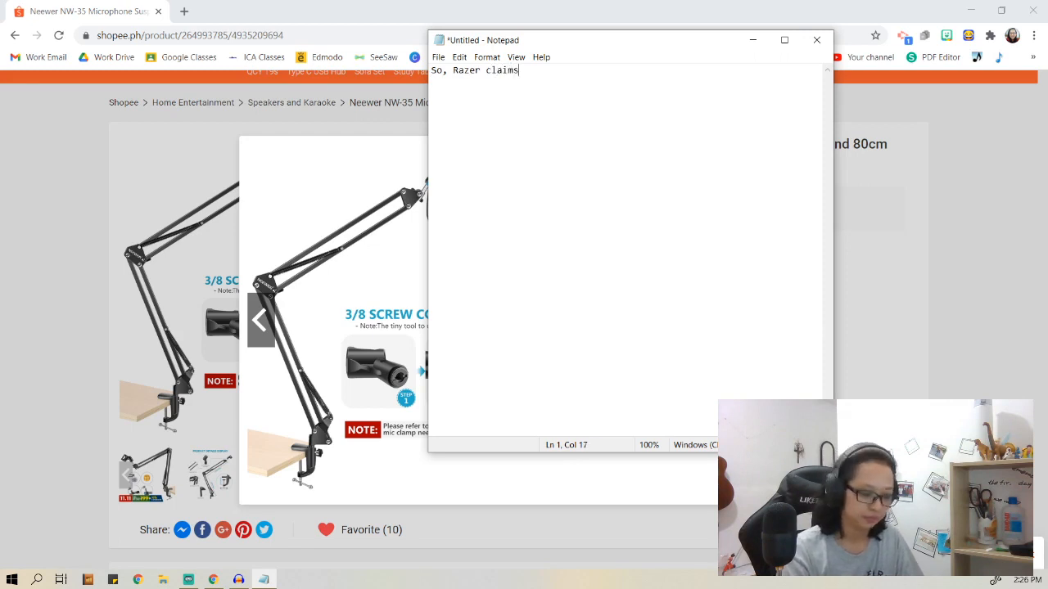
text(ta)
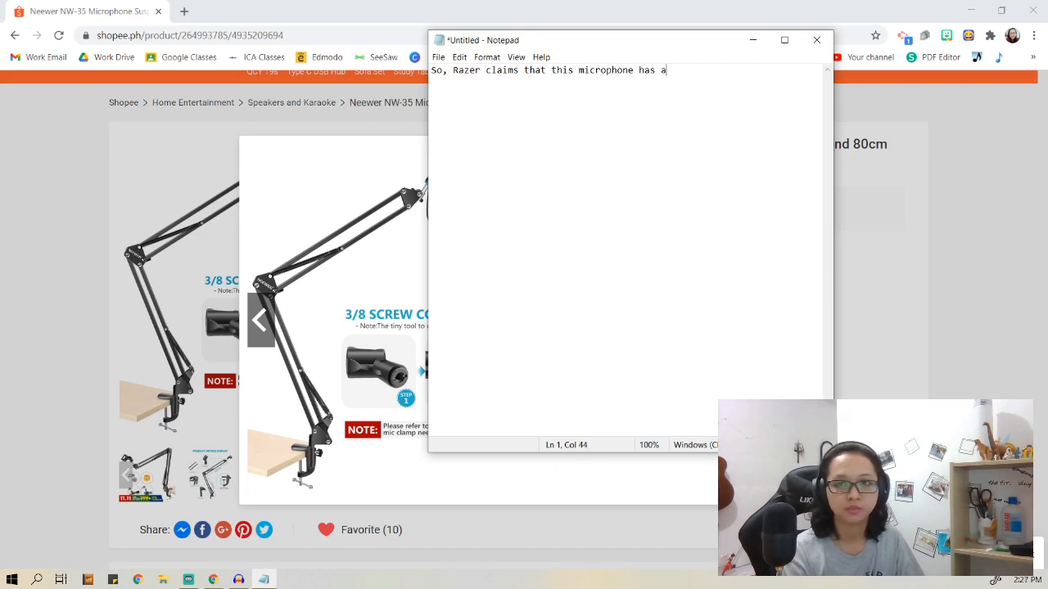
text(built-in shock mount, so it is not supposed to m)
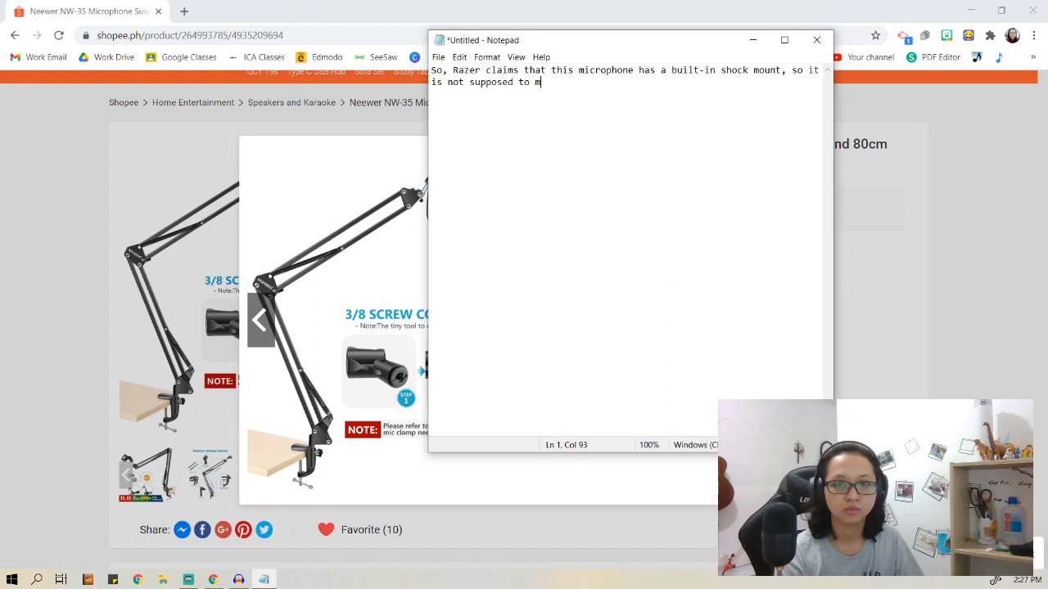
text(ake a cibrat)
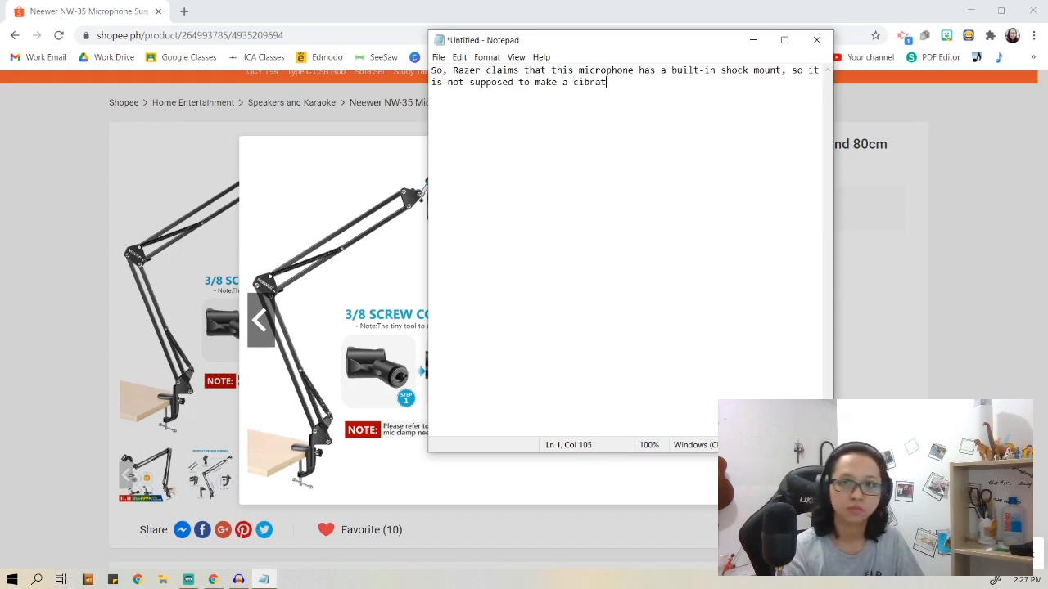
text(vibrating noise as I clack on my)
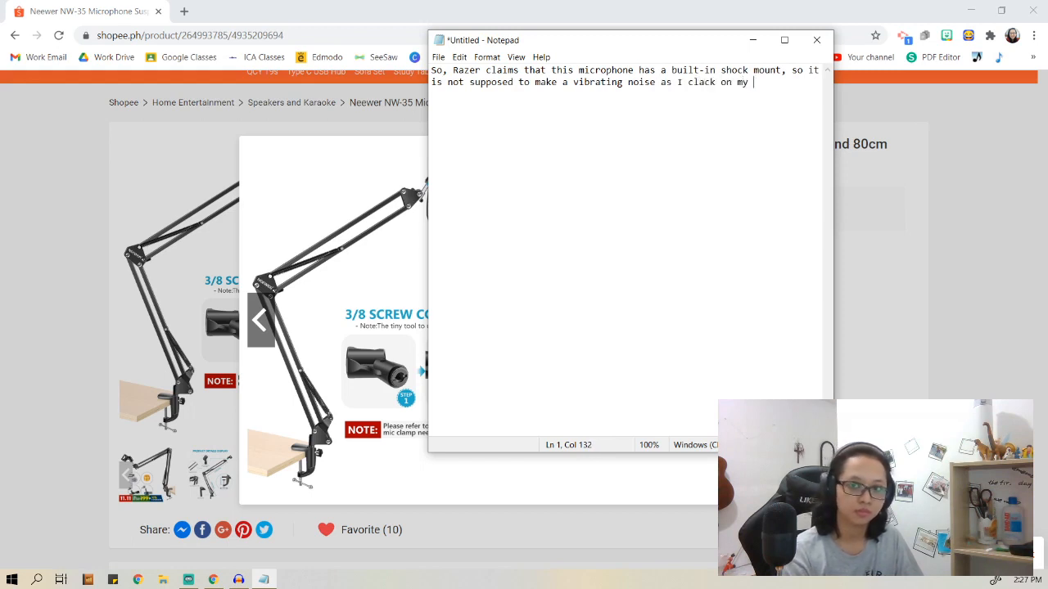
text(keyboard)
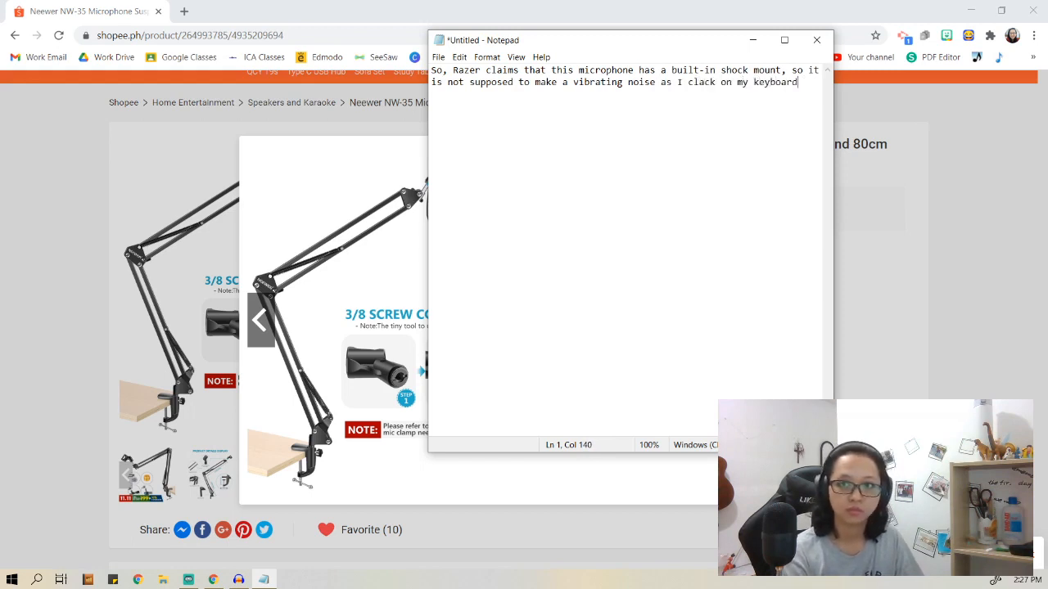
text(because, the)
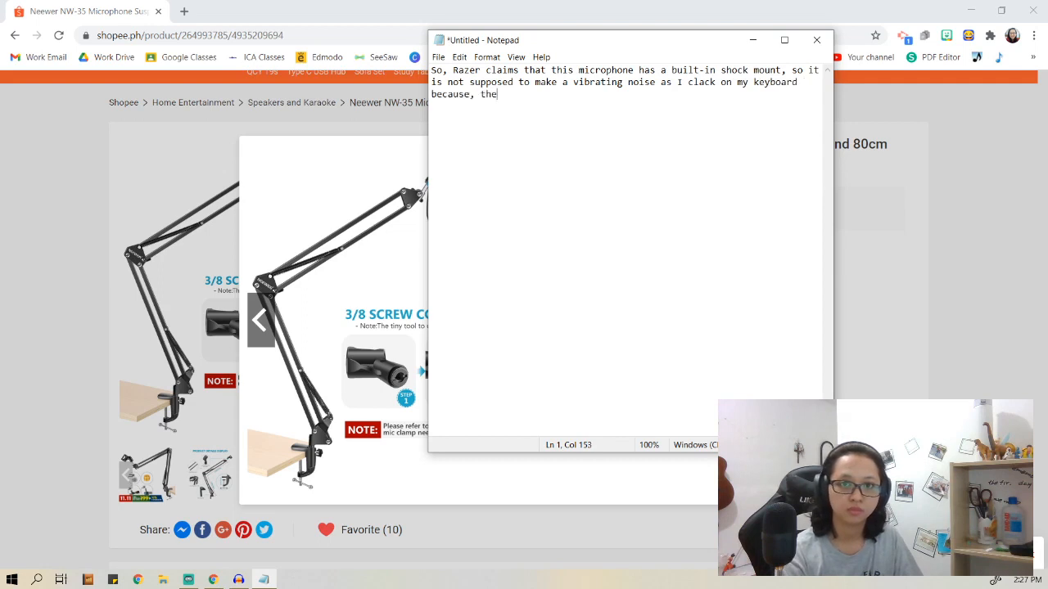
text(b)
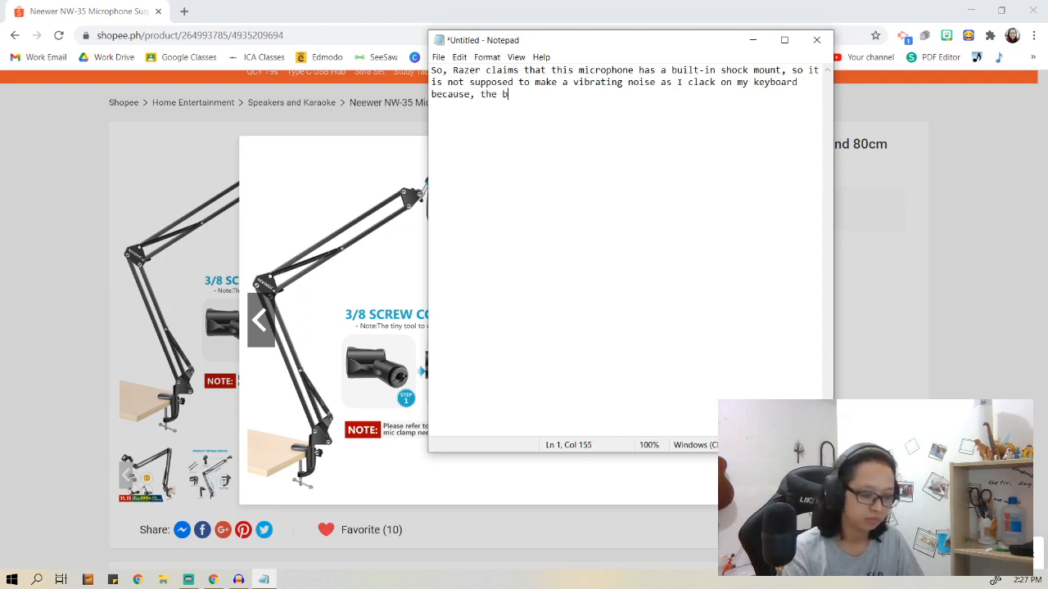
text(oom arm is clamped on the desk where my keyboard is also placed so it is supposed to make like)
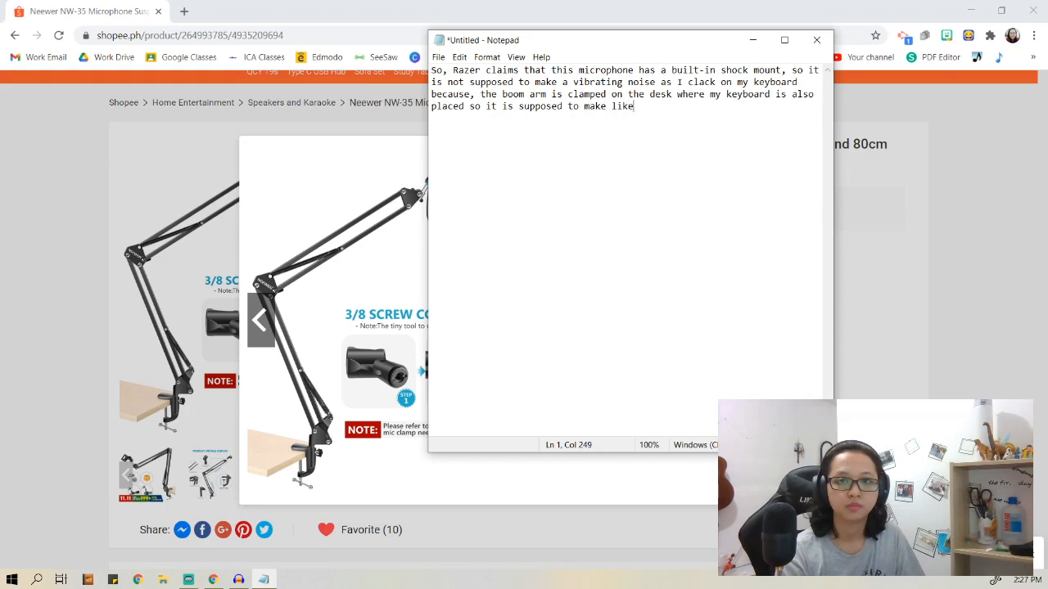
text(a vibrating noius)
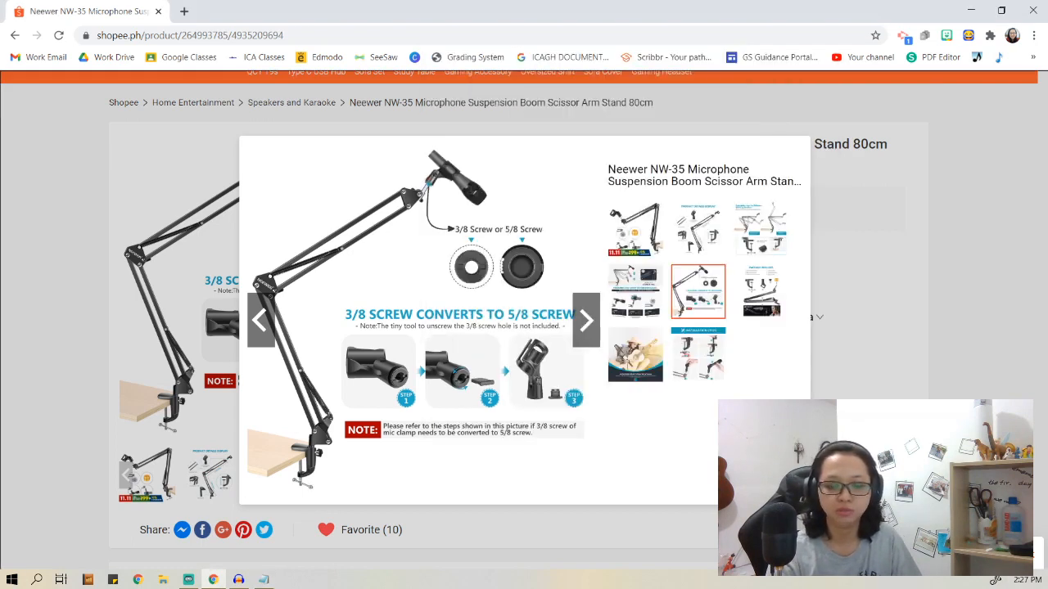
mouse_move(334, 503)
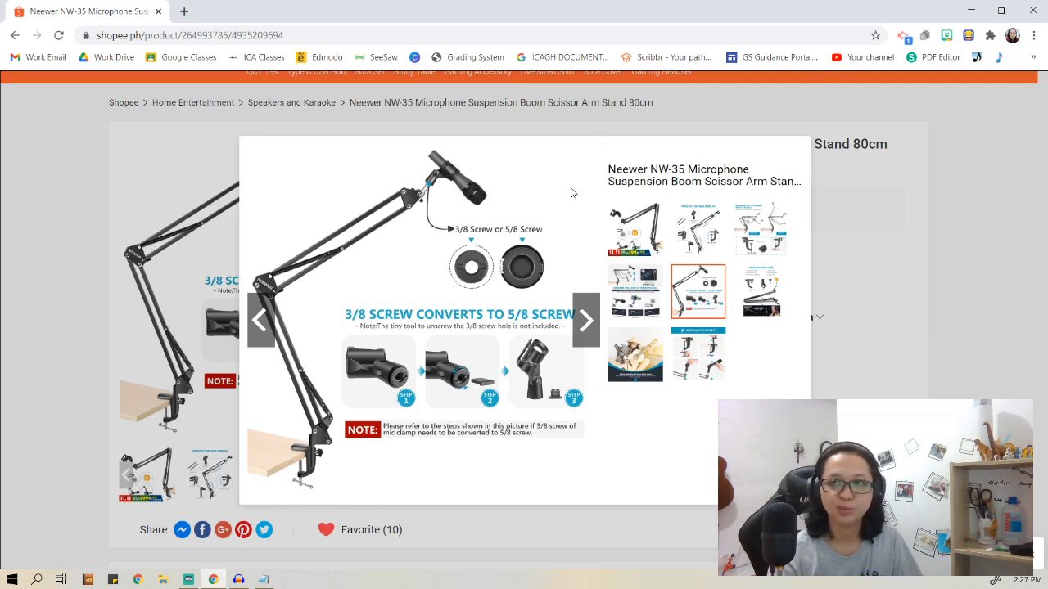
mouse_move(647, 5)
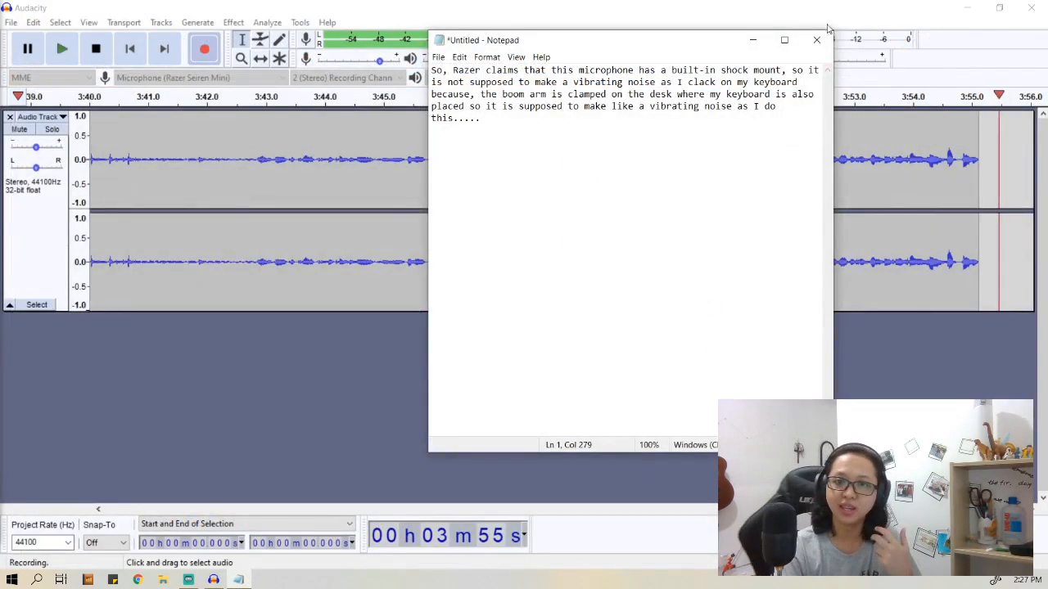
- Minimize Notepad to reveal Audacity's keyboard-noise recording
click(817, 40)
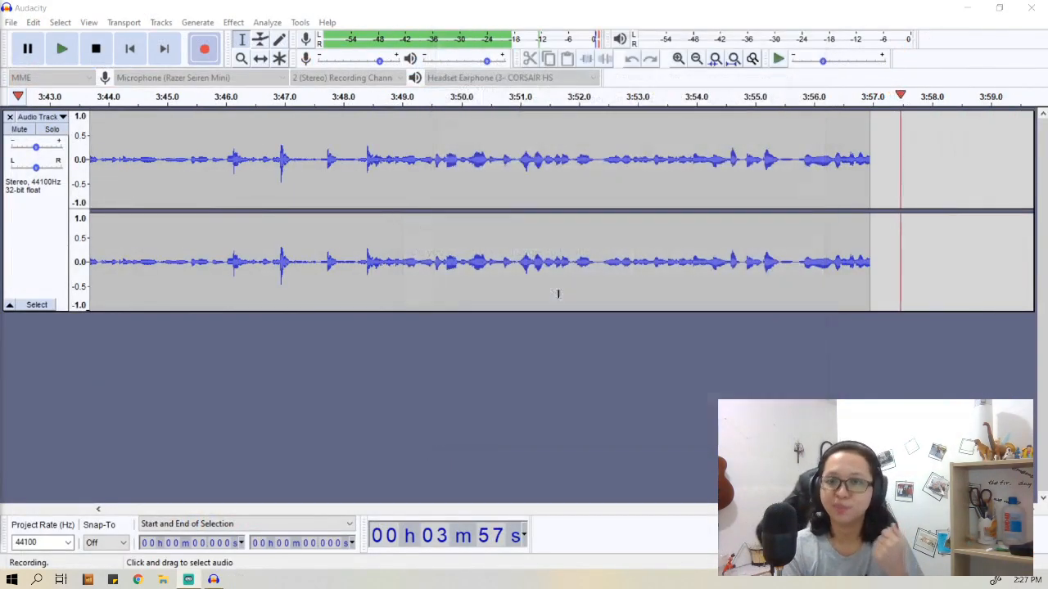